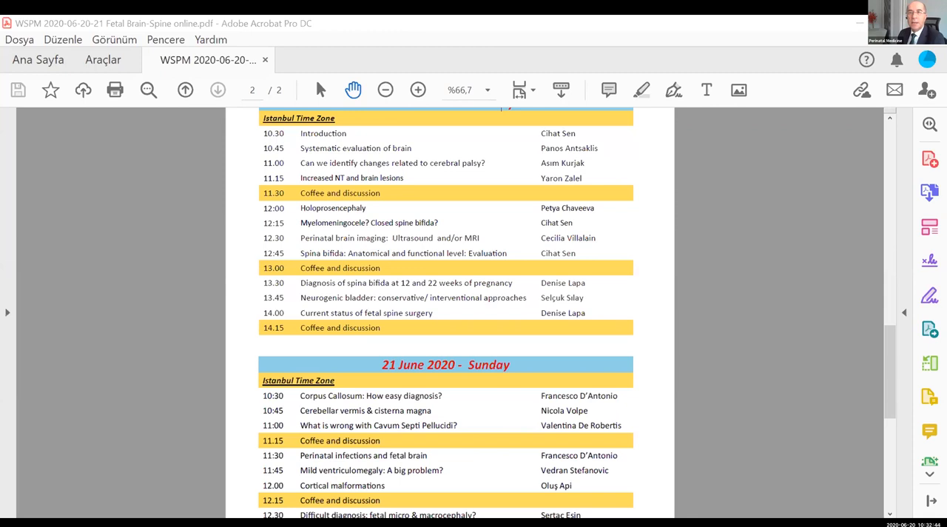
mouse_move(224, 255)
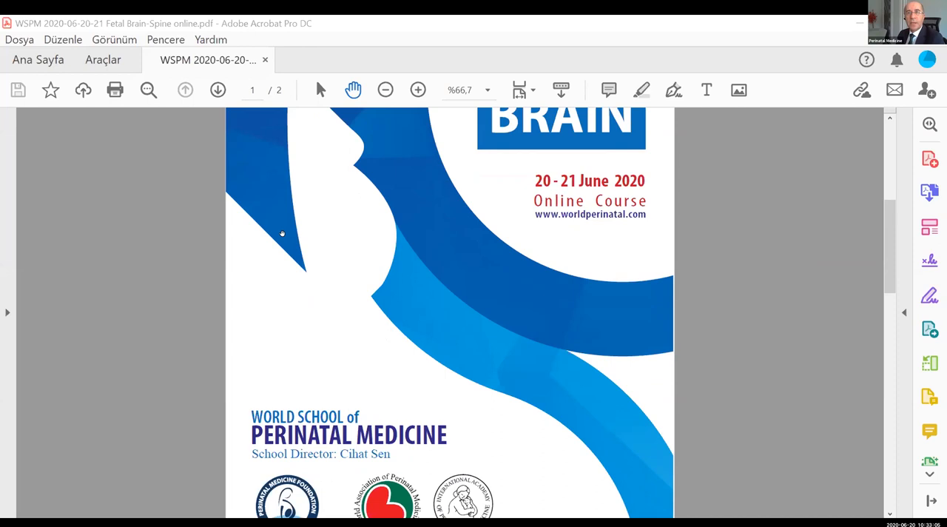
scroll("down", 3)
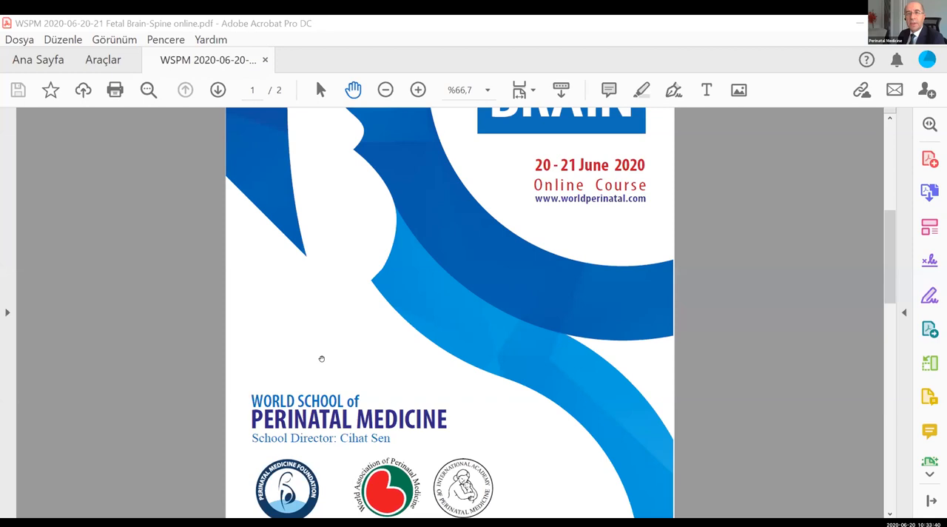
mouse_move(658, 419)
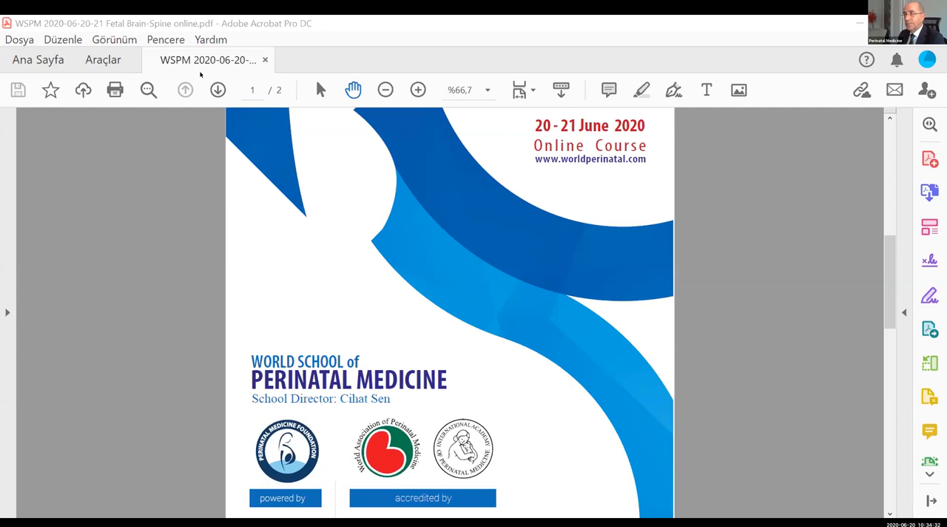
mouse_move(824, 161)
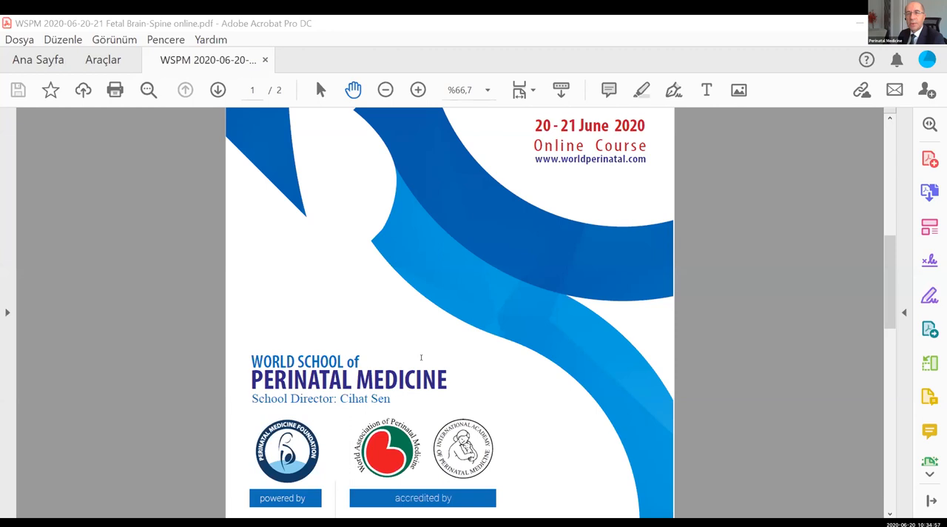
mouse_move(745, 281)
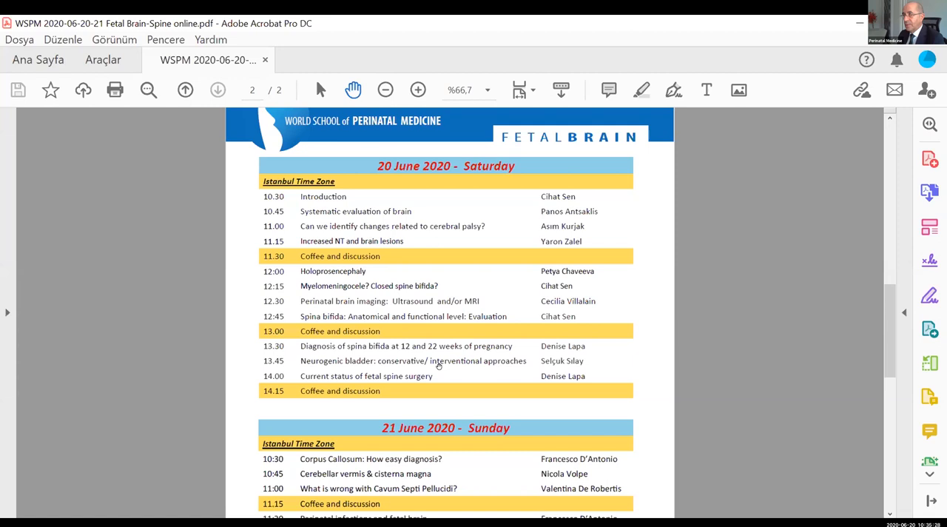
scroll("down", 3)
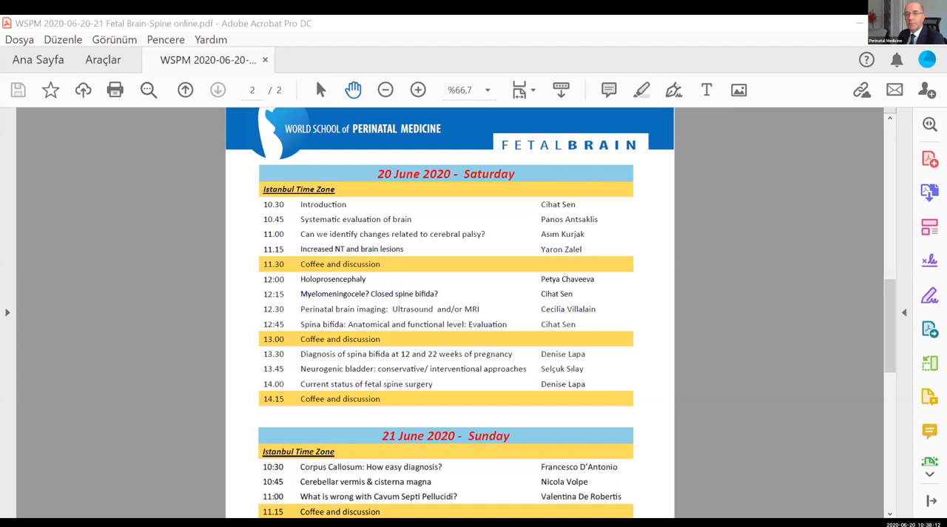
mouse_move(178, 191)
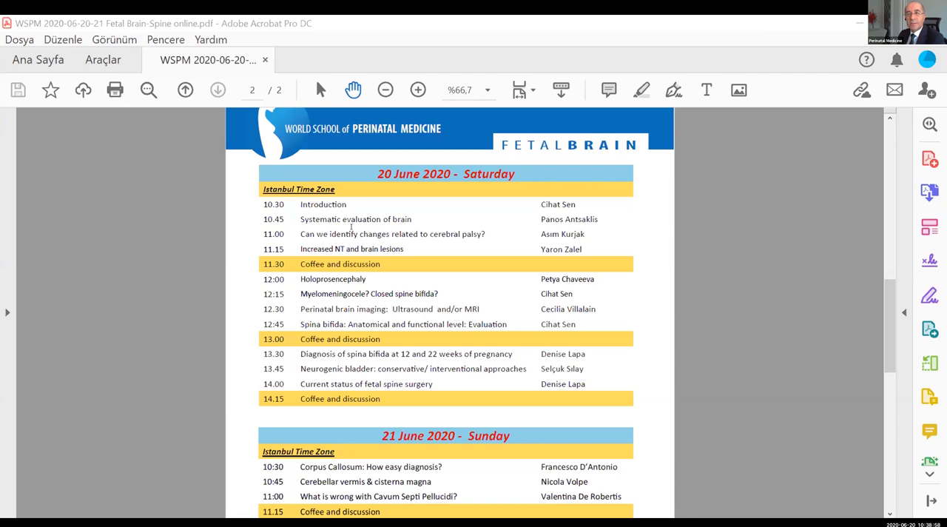
mouse_move(42, 327)
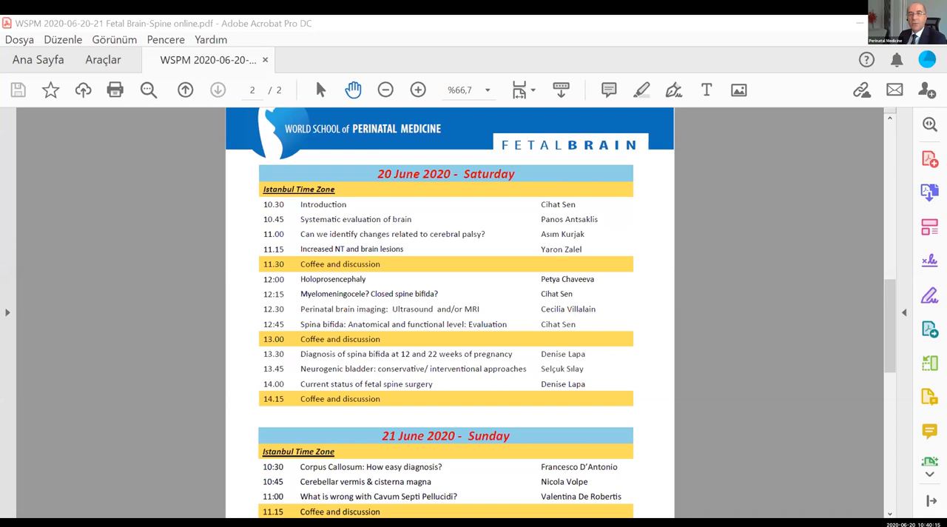
mouse_move(61, 304)
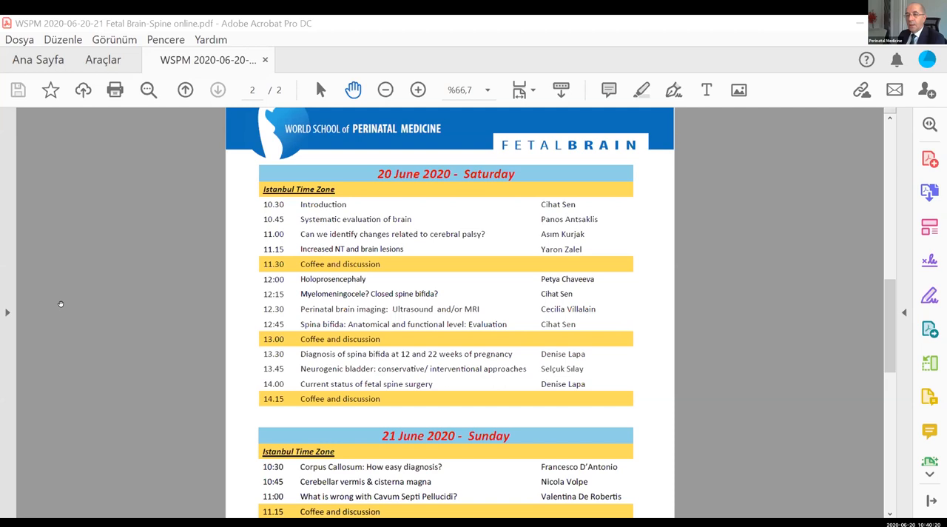